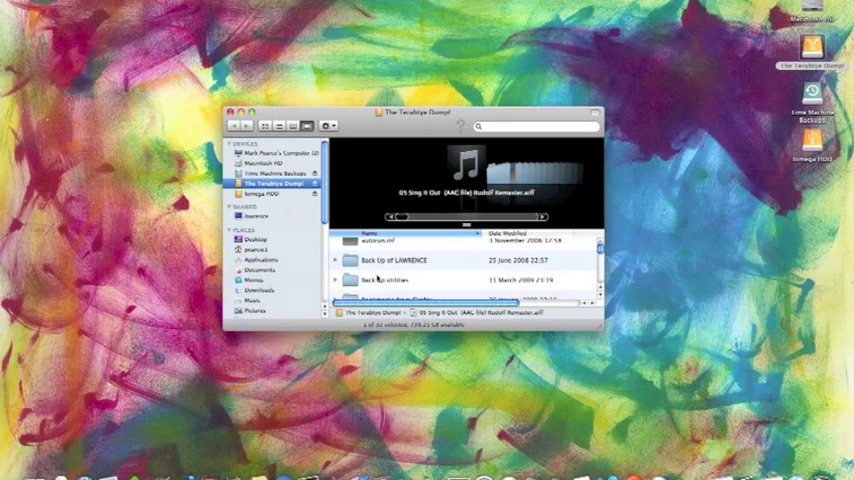
- Check the Iomega HDD volume's format, then select the whole 1.5 TB Samsung disk
scroll(down, 3)
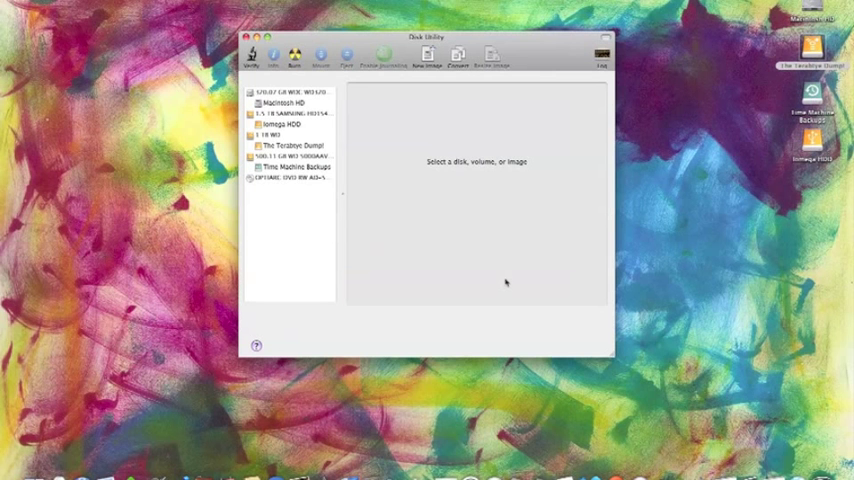
mouse_move(367, 247)
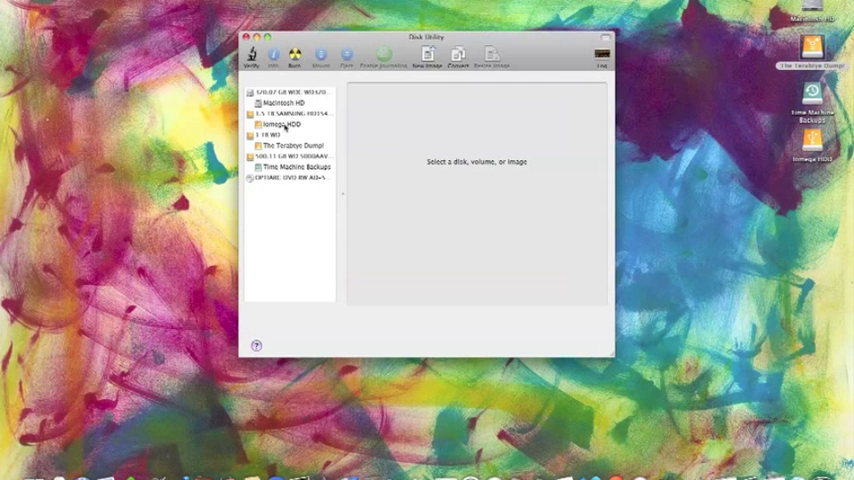
click(285, 125)
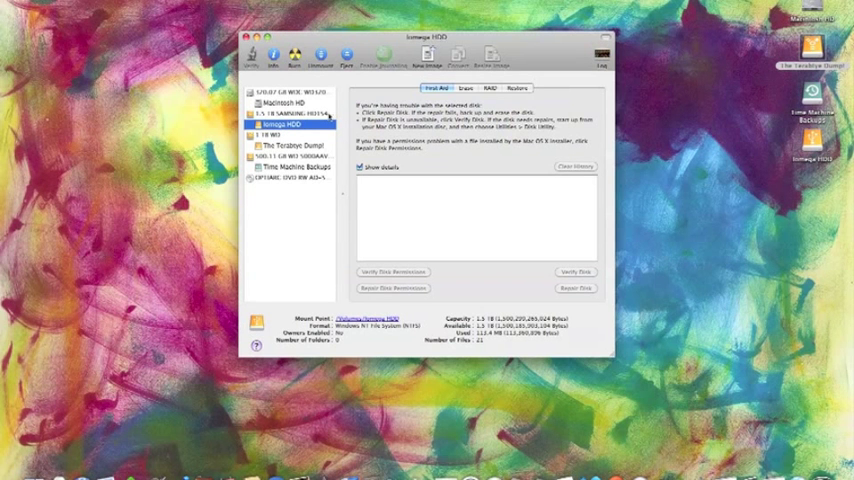
mouse_move(315, 199)
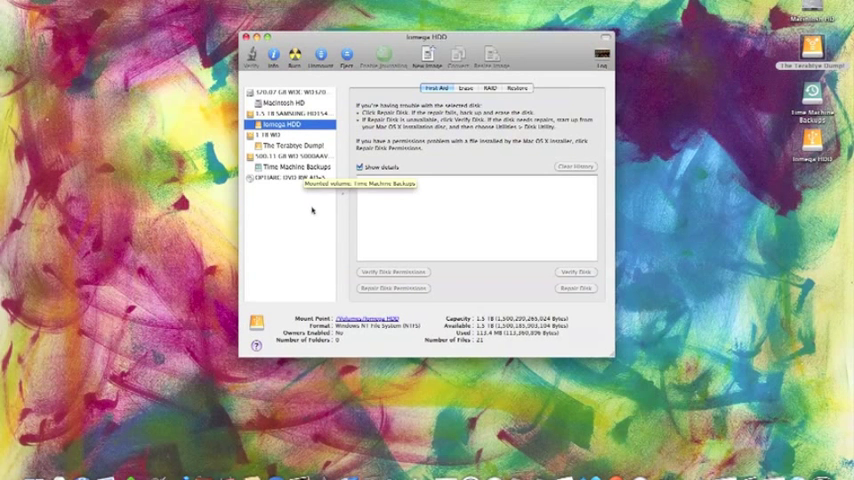
click(290, 113)
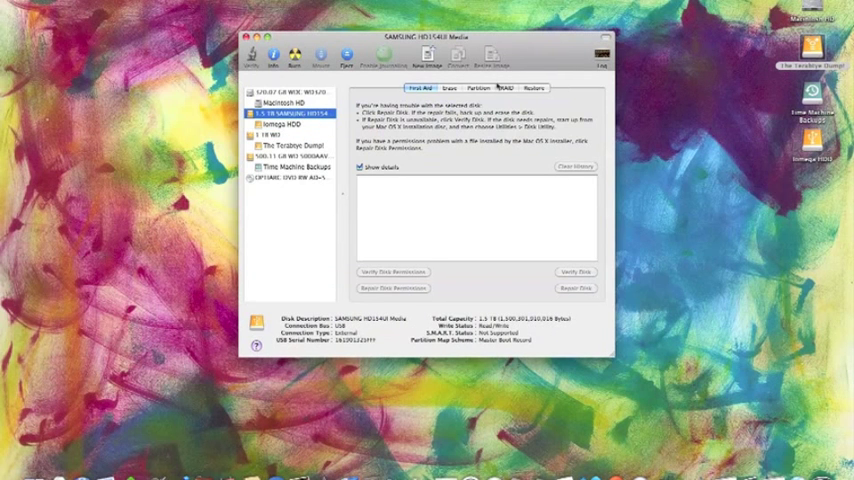
- Choose a 1 Partition volume scheme for the Samsung disk and bring up the scheme options
click(472, 75)
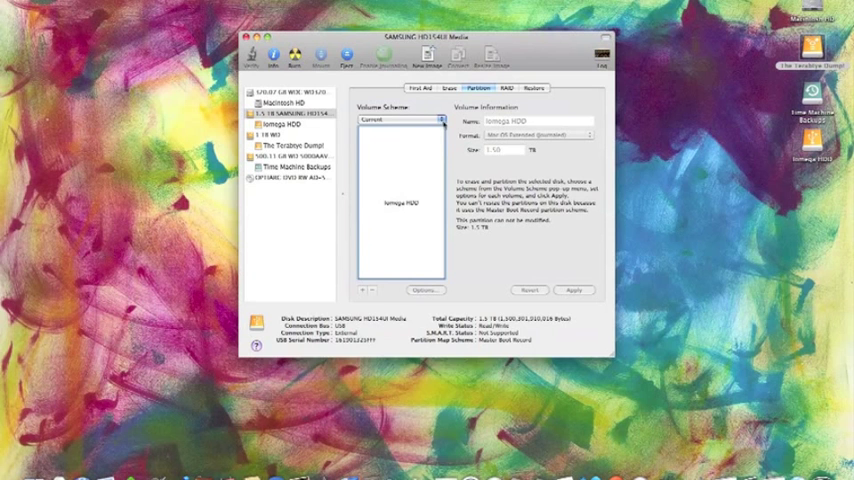
click(394, 119)
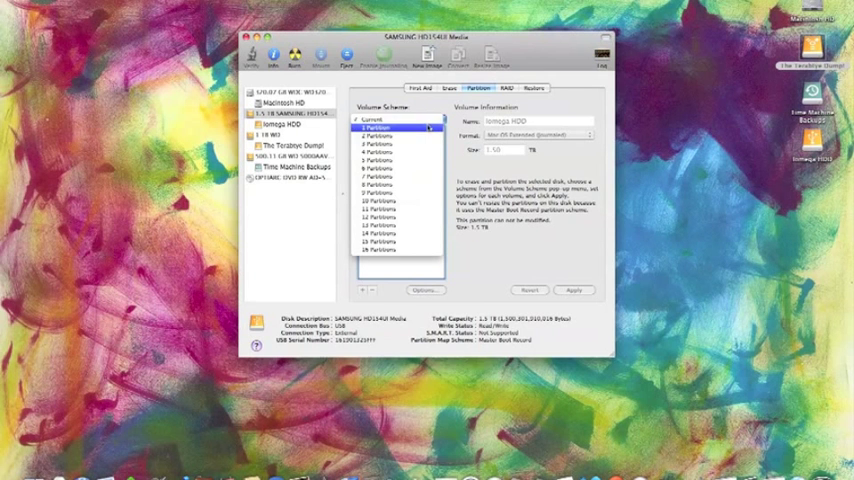
click(390, 128)
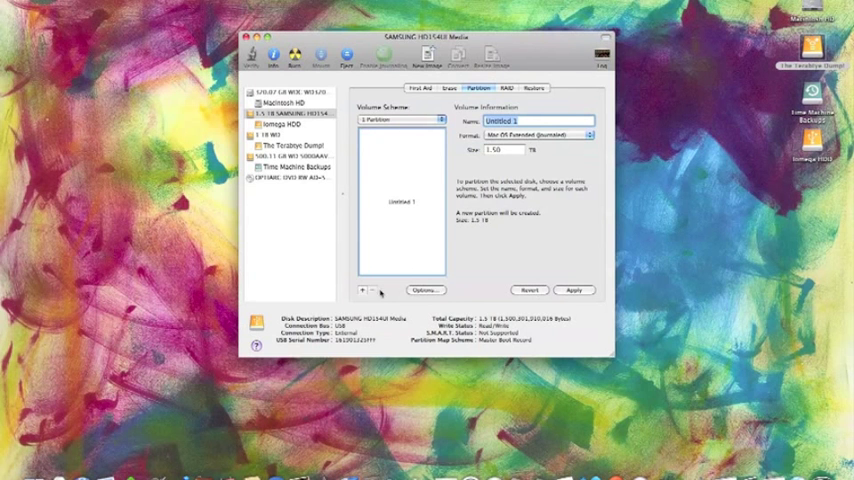
click(422, 290)
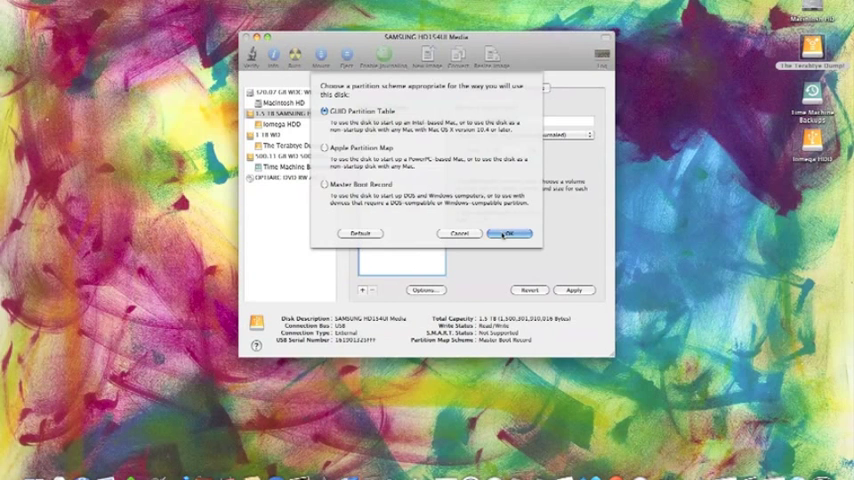
- Confirm GUID Partition Table, apply the layout and confirm erasing Iomega HDD
click(509, 233)
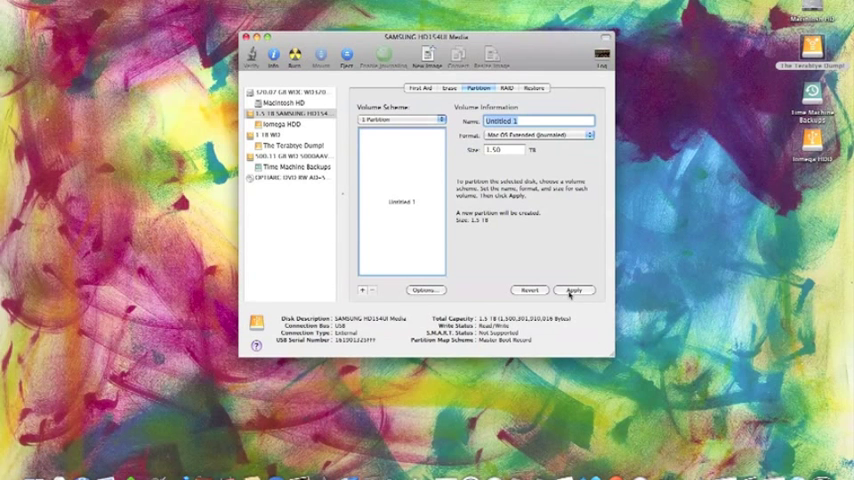
click(573, 291)
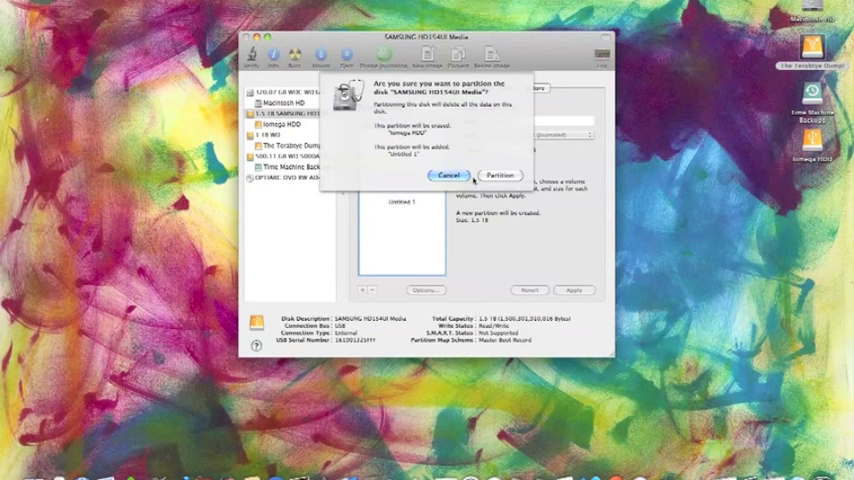
click(506, 175)
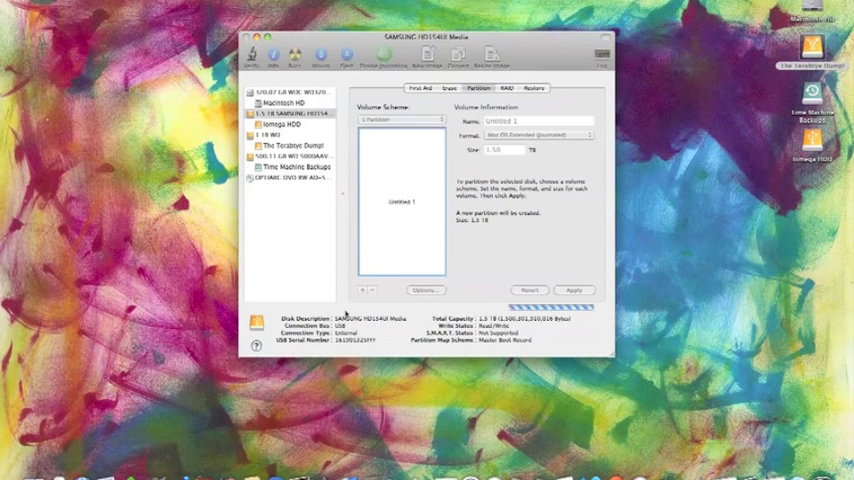
click(575, 291)
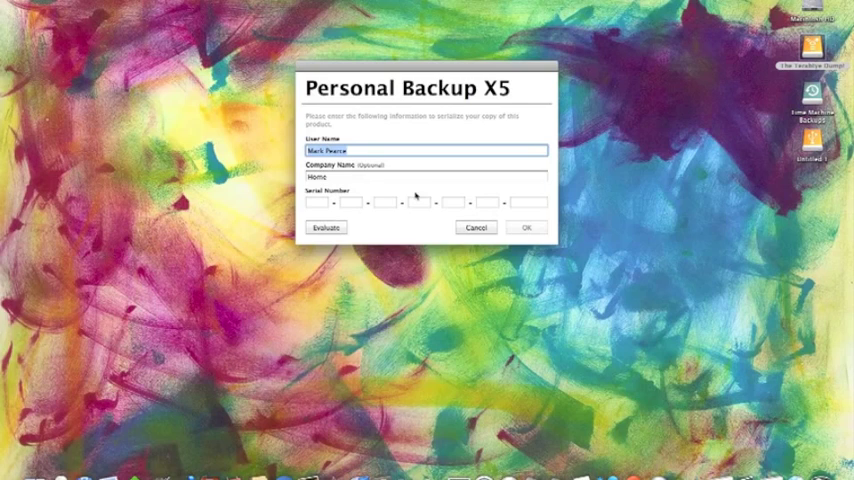
- Enter the serial number to register Personal Backup X5
click(527, 227)
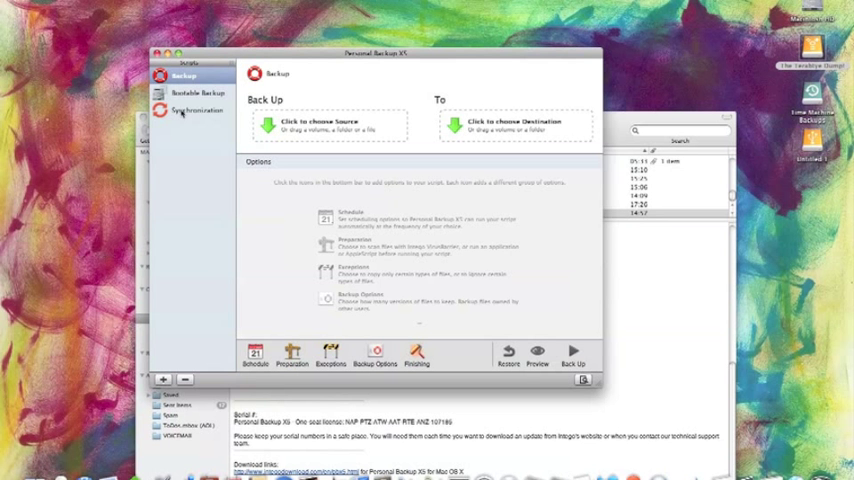
mouse_move(653, 62)
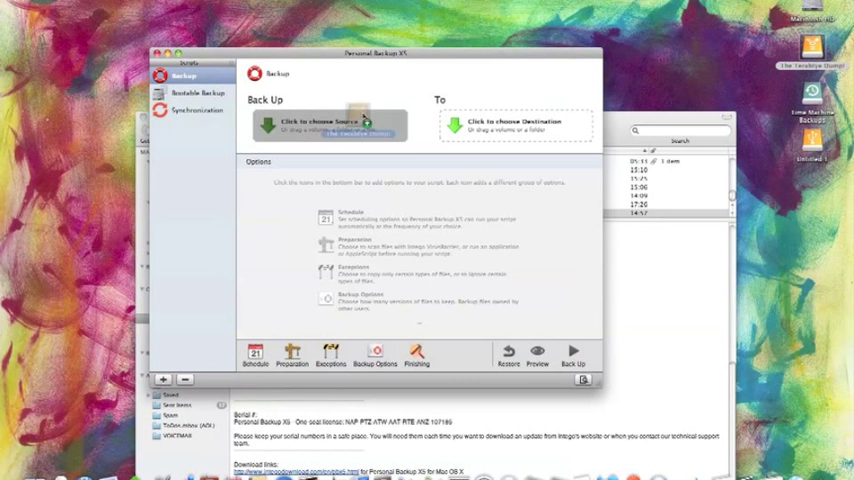
- Set The Terabyte Dump! as source, TERABYTE DUMP BACK UP! as destination, and start the backup
click(335, 127)
text(TERABYTE DUMP BACK UP)
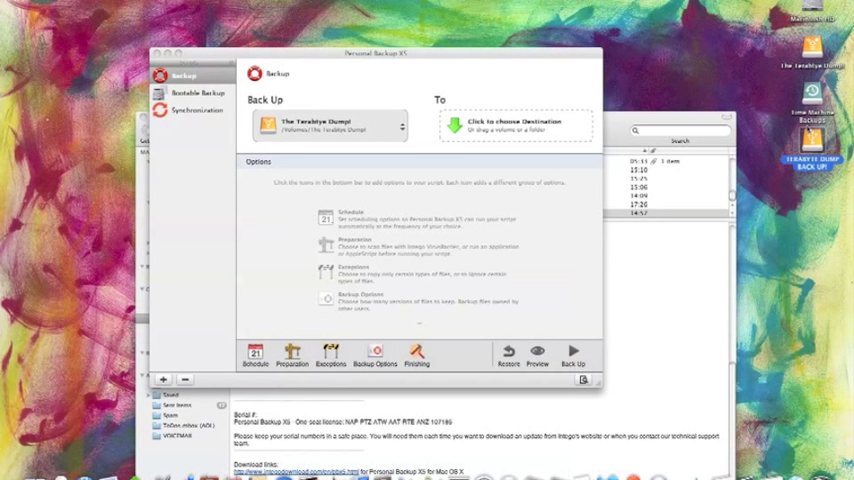
click(518, 124)
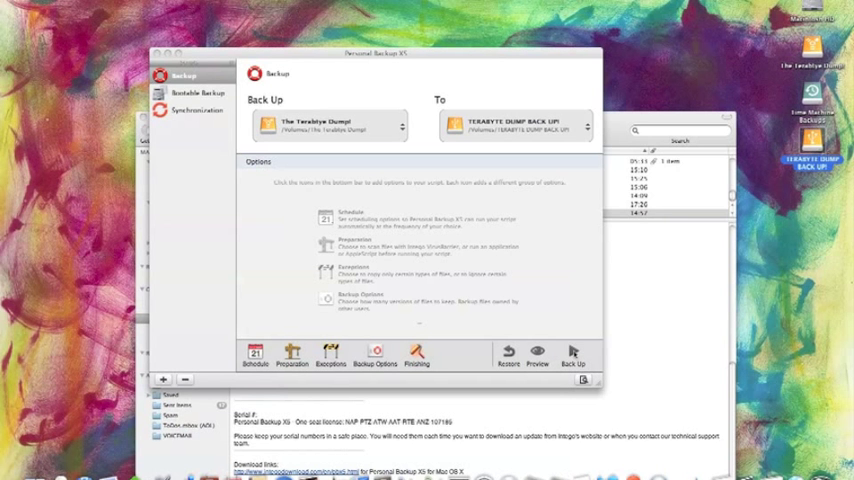
click(576, 356)
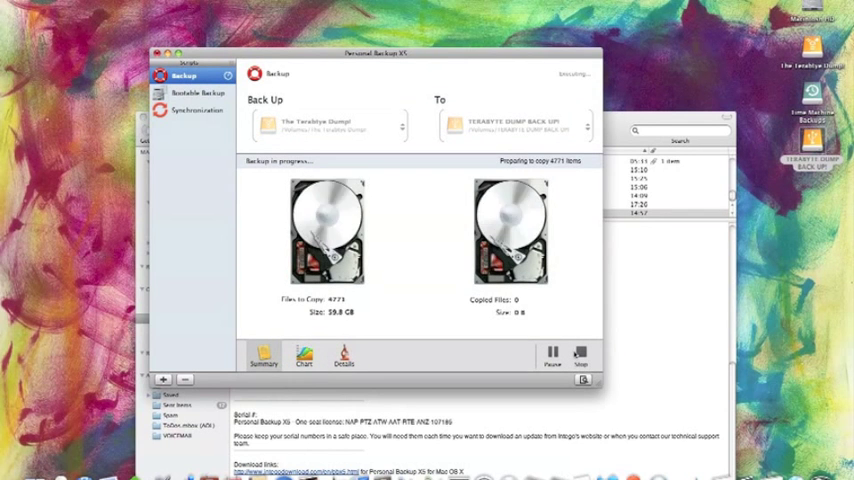